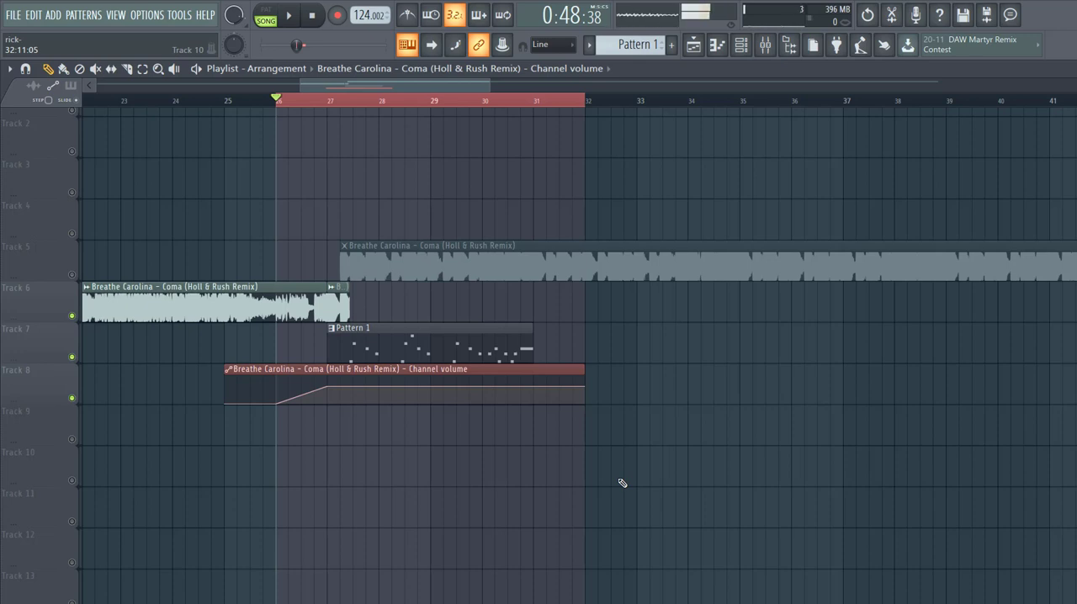
# Load a Serum instrument into the project, showing its Init patch
pyautogui.click(289, 16)
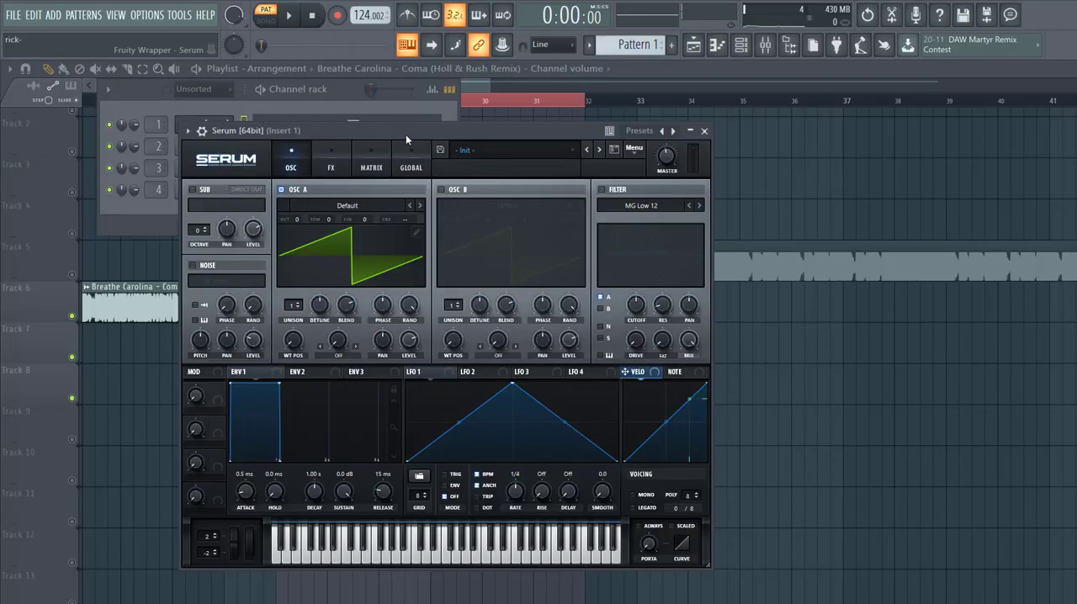
# Start playback and load the DS Saw and Tri wavetable into oscillator A
pyautogui.click(288, 15)
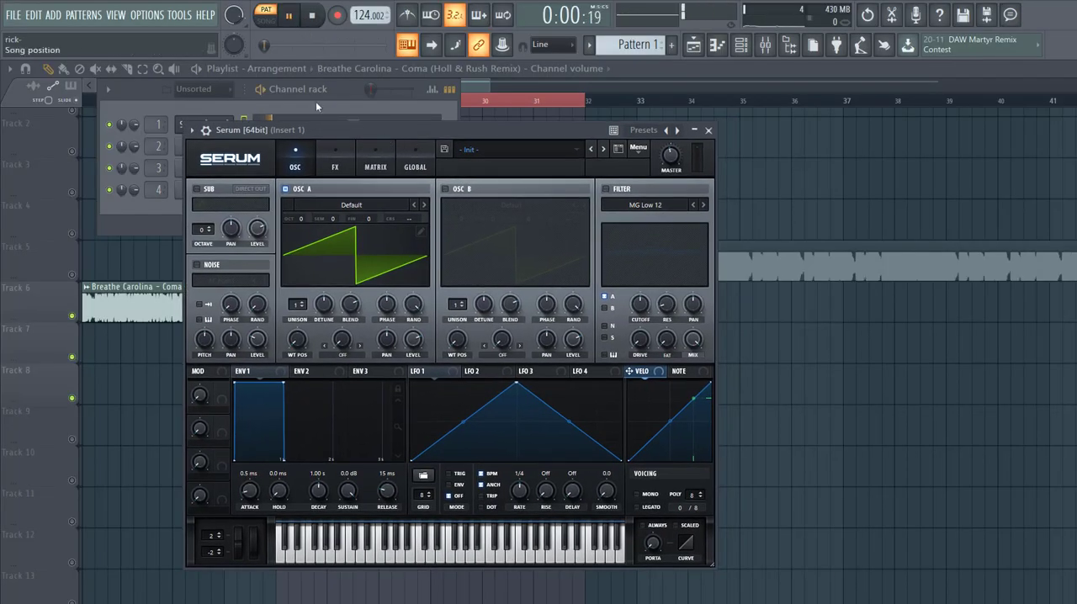
pyautogui.click(351, 204)
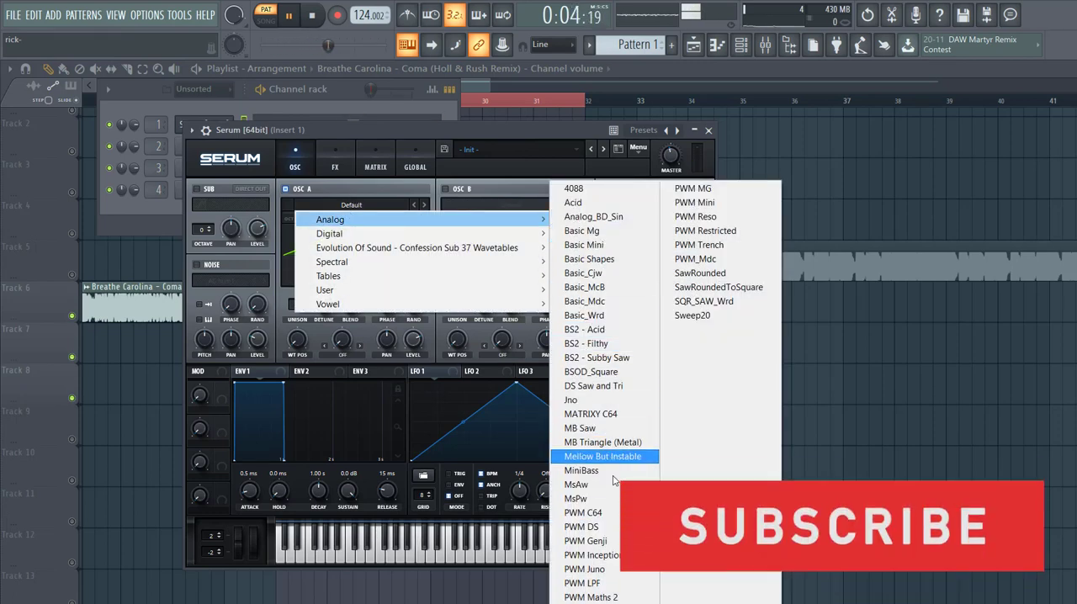
pyautogui.click(593, 386)
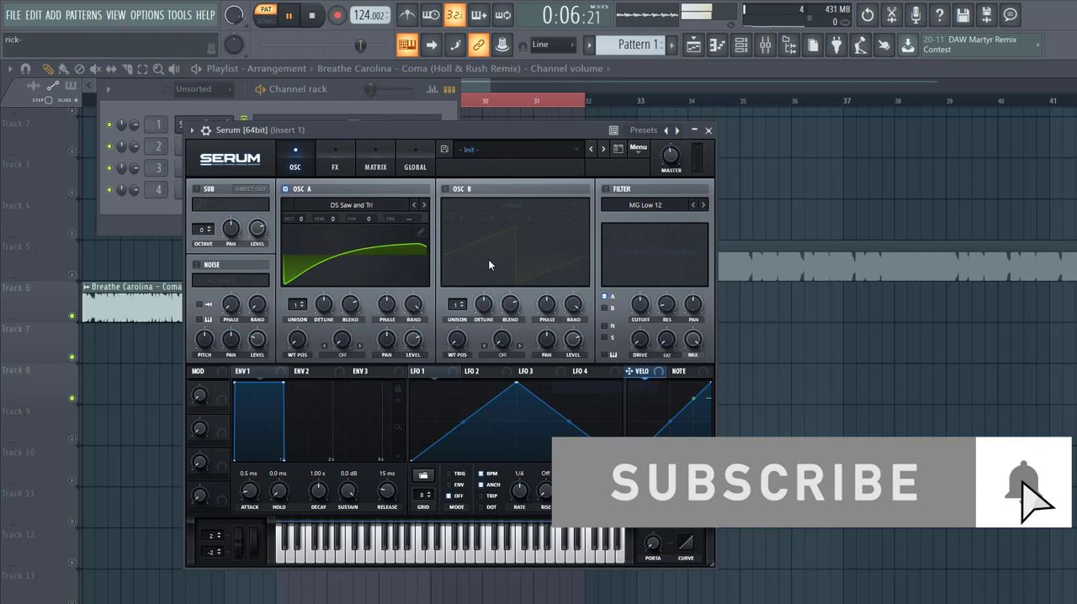
# Enable oscillator B and give it the same DS Saw and Tri wavetable
pyautogui.click(511, 204)
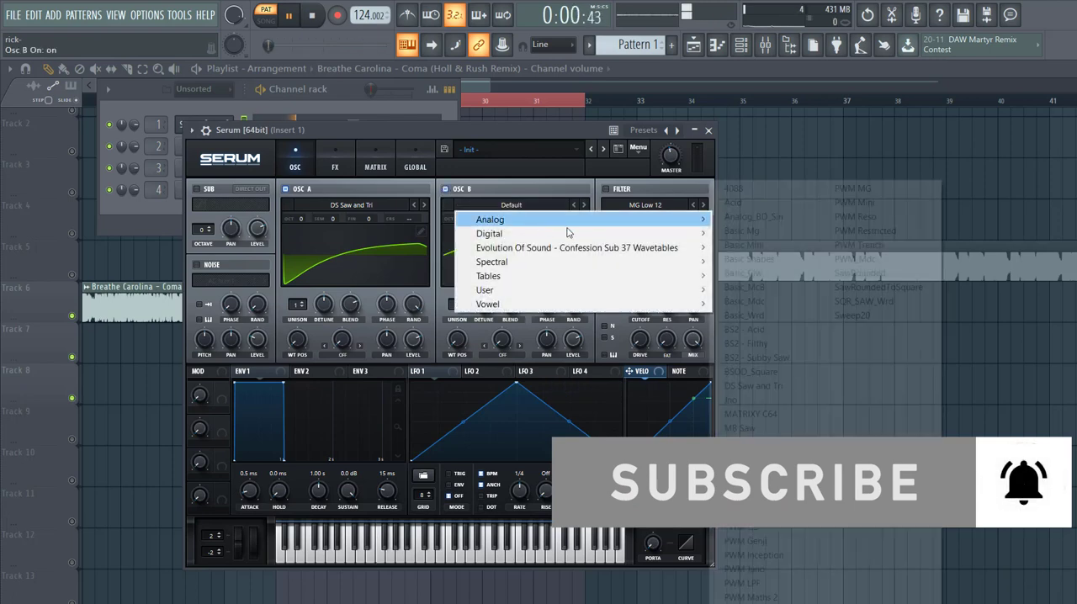
pyautogui.click(490, 219)
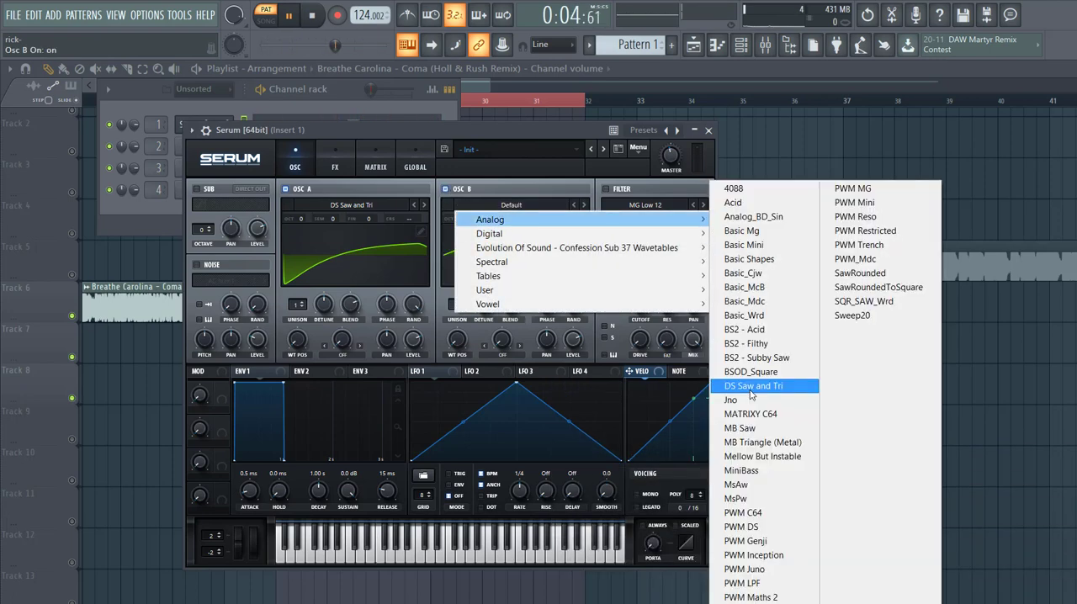
pyautogui.click(752, 386)
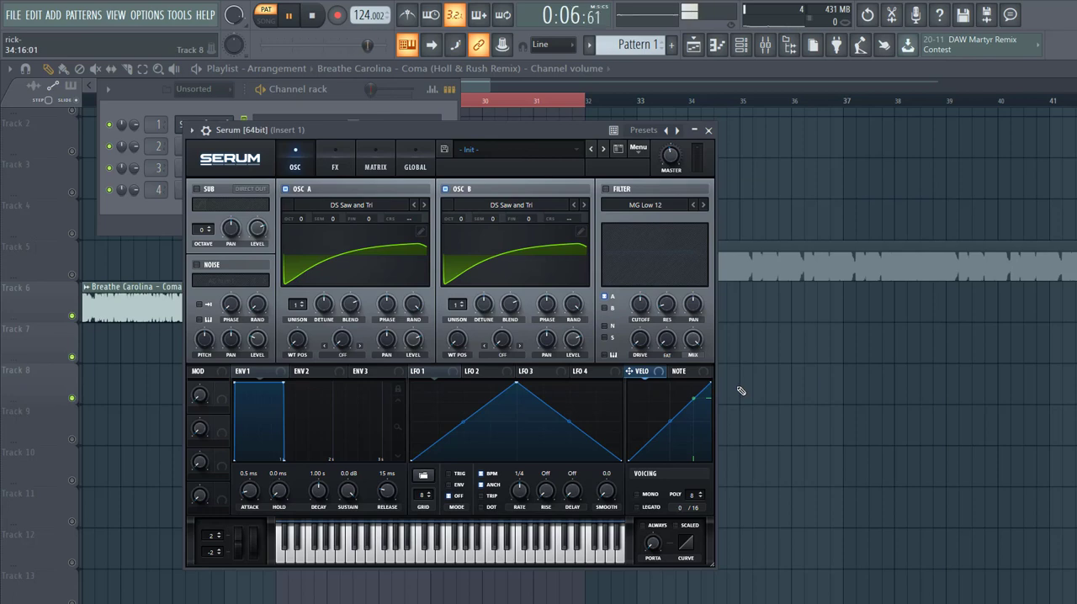
pyautogui.click(606, 189)
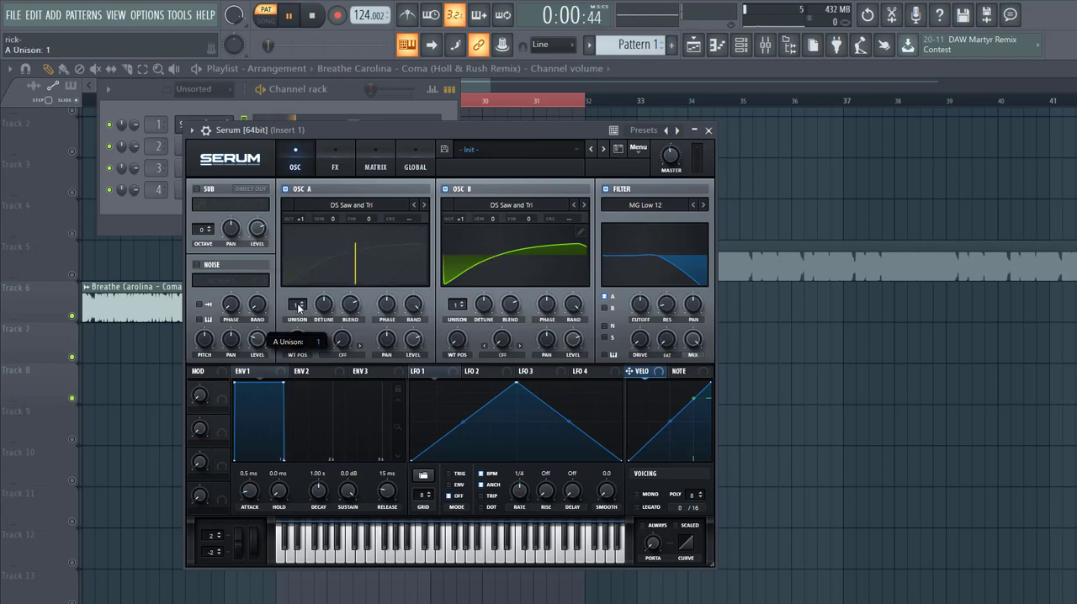
# Raise Osc A unison, shorten Env 1 decay to ~254 ms, lower sustain and filter cutoff
pyautogui.moveTo(297, 305); pyautogui.dragTo(297, 315)
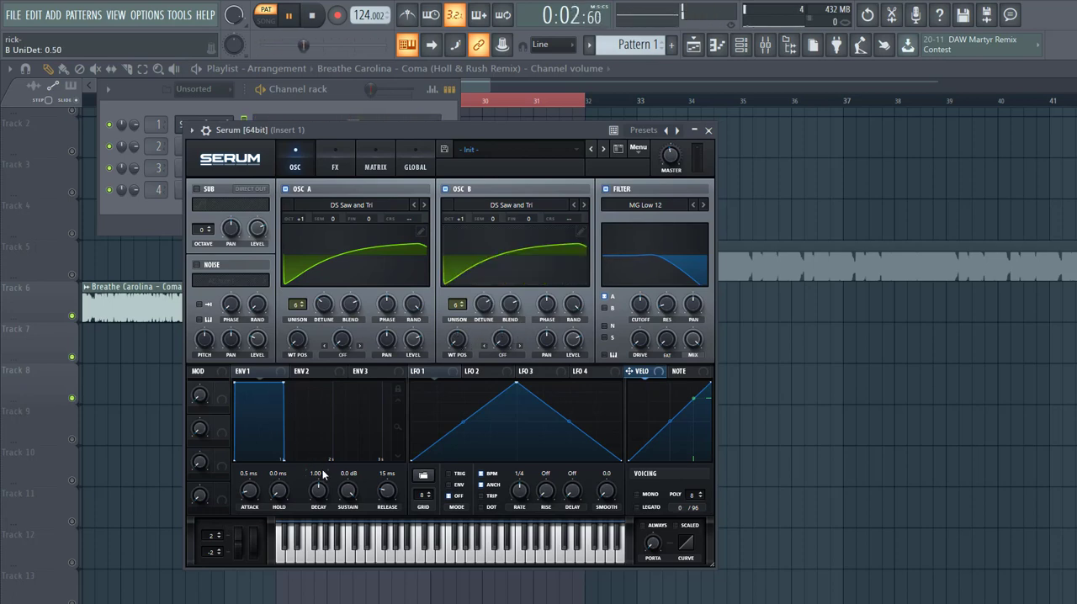
pyautogui.moveTo(318, 491); pyautogui.dragTo(318, 471)
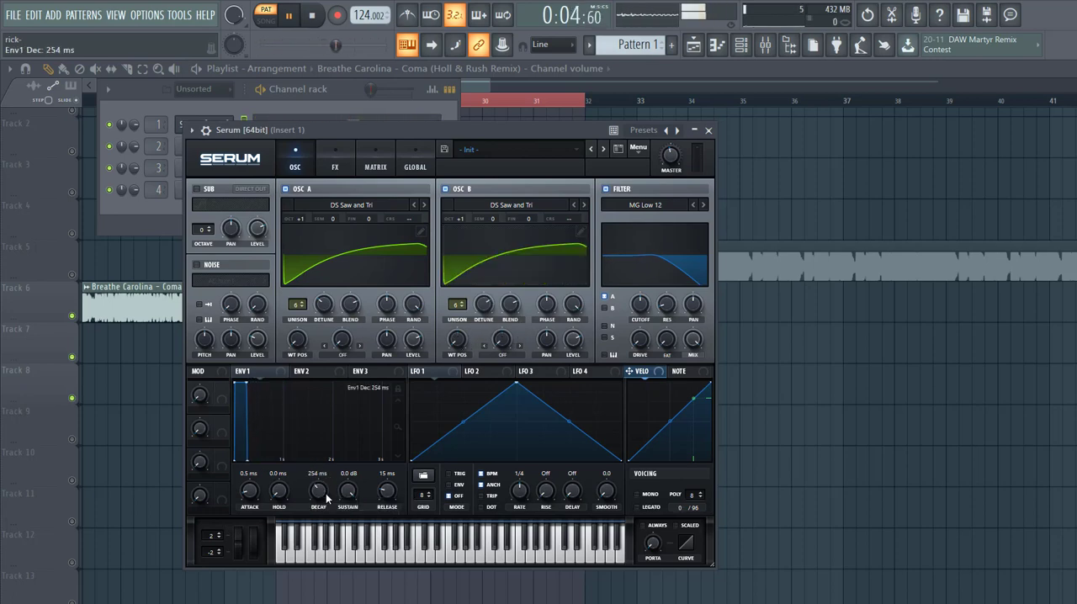
pyautogui.moveTo(348, 493); pyautogui.dragTo(348, 505)
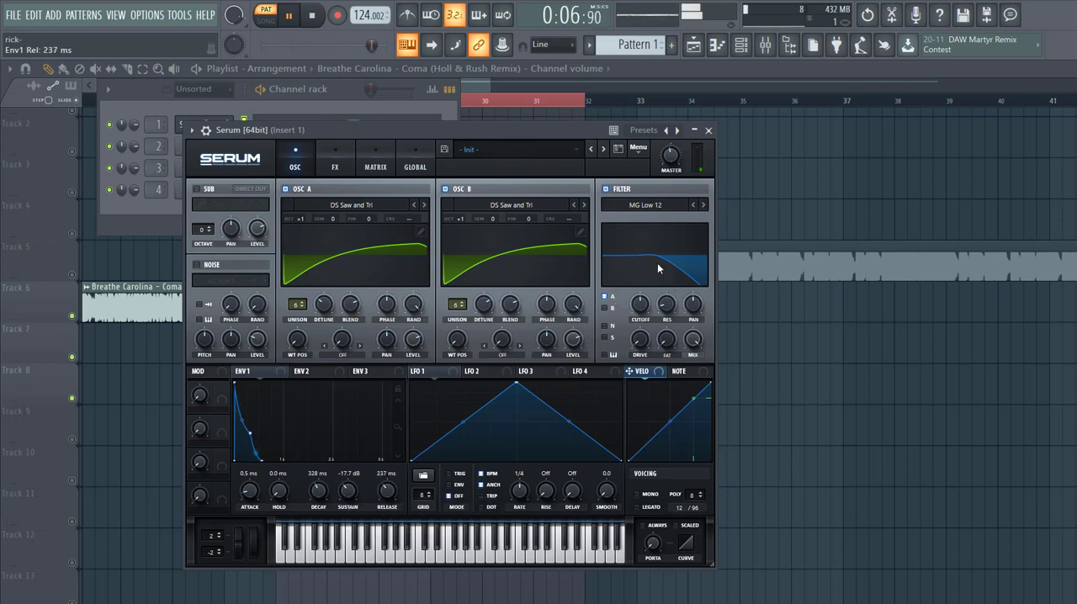
pyautogui.moveTo(639, 305); pyautogui.dragTo(642, 295)
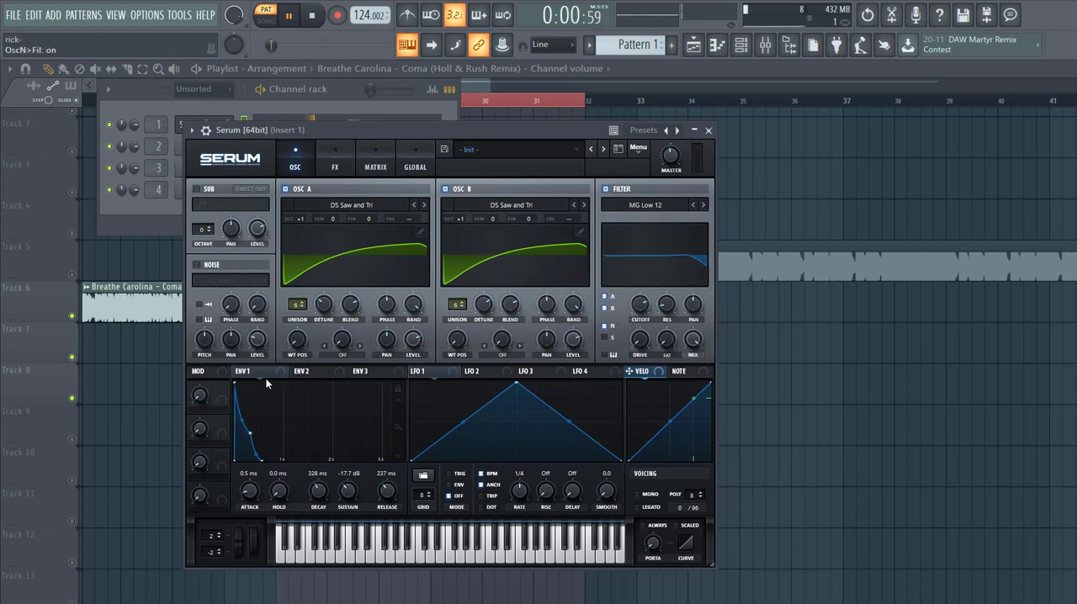
# Route Env 1 to cutoff, enable mono legato, add noise with Env 1 amount 47
pyautogui.click(248, 372)
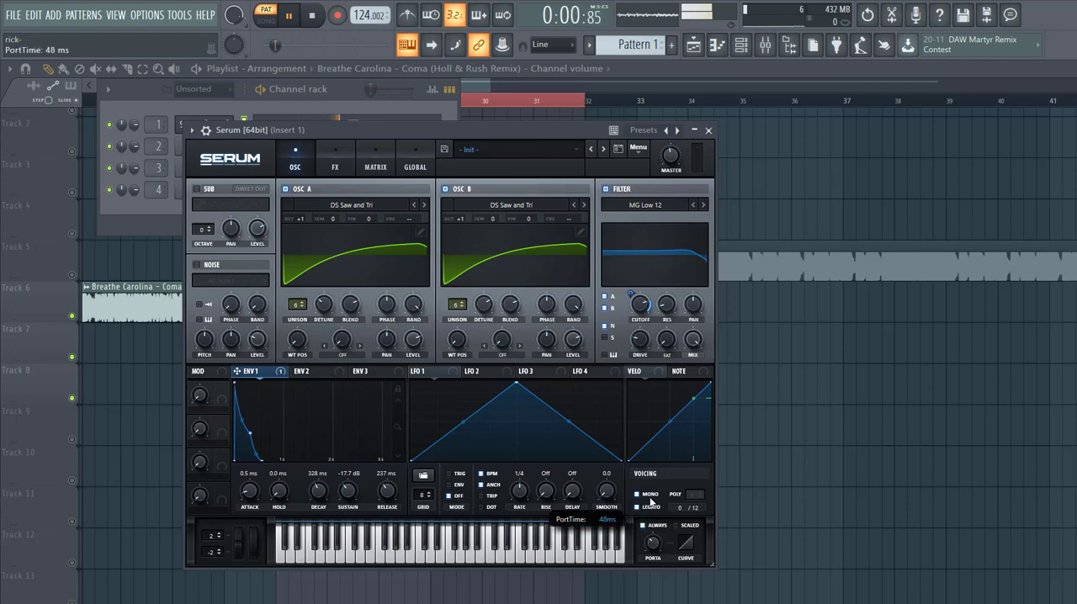
pyautogui.click(637, 507)
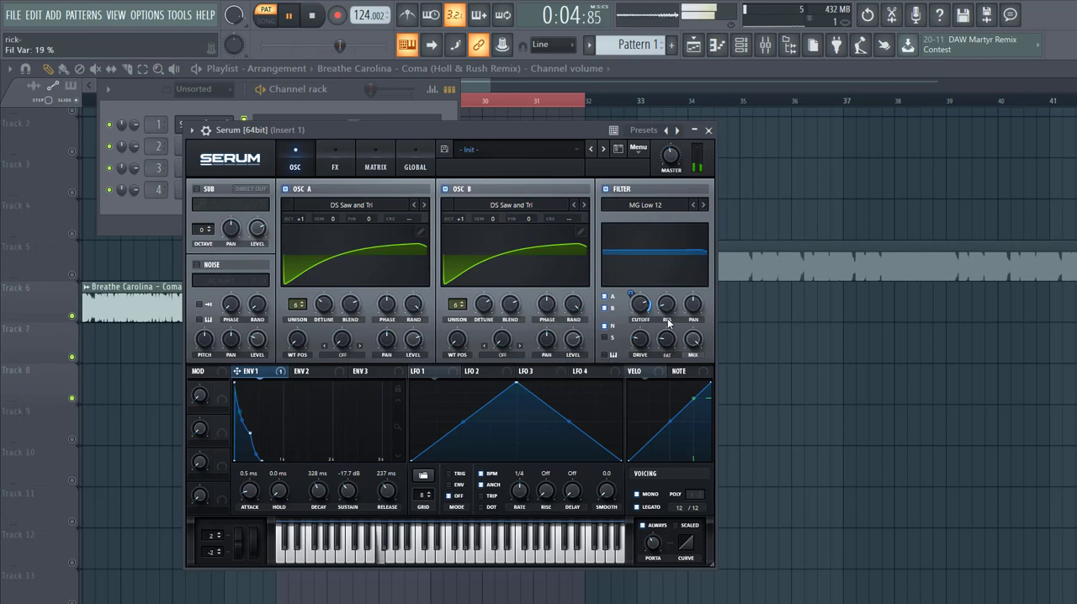
pyautogui.click(196, 264)
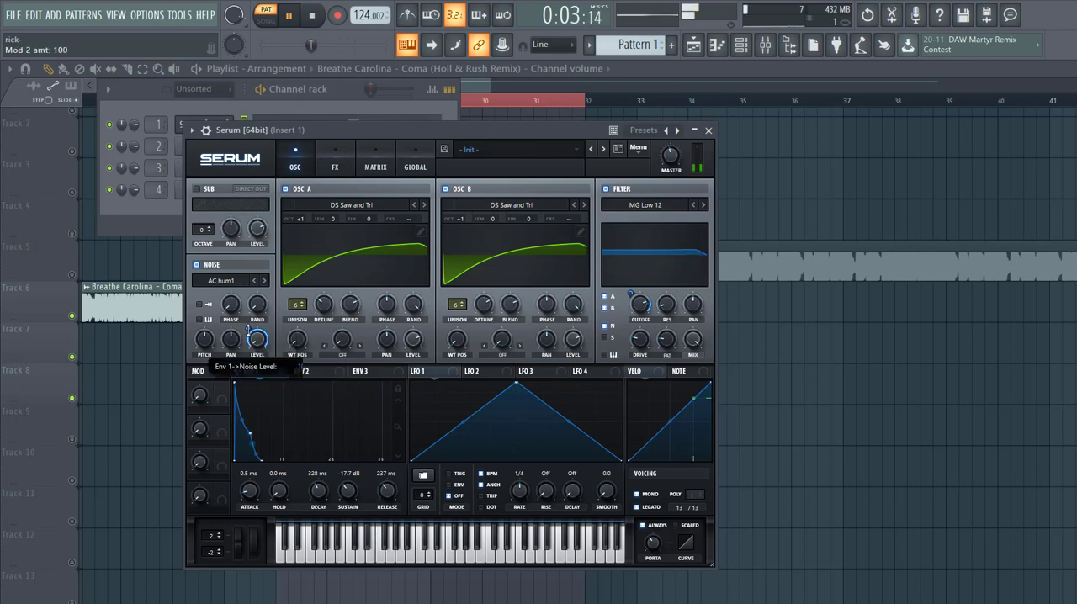
pyautogui.moveTo(257, 337); pyautogui.dragTo(257, 358)
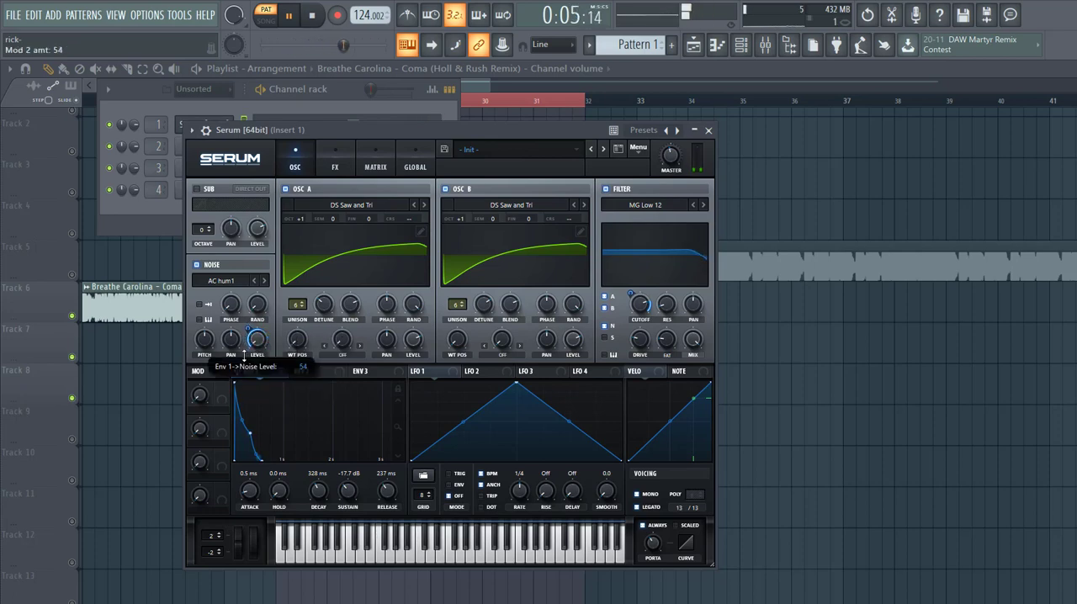
pyautogui.moveTo(257, 339); pyautogui.dragTo(257, 349)
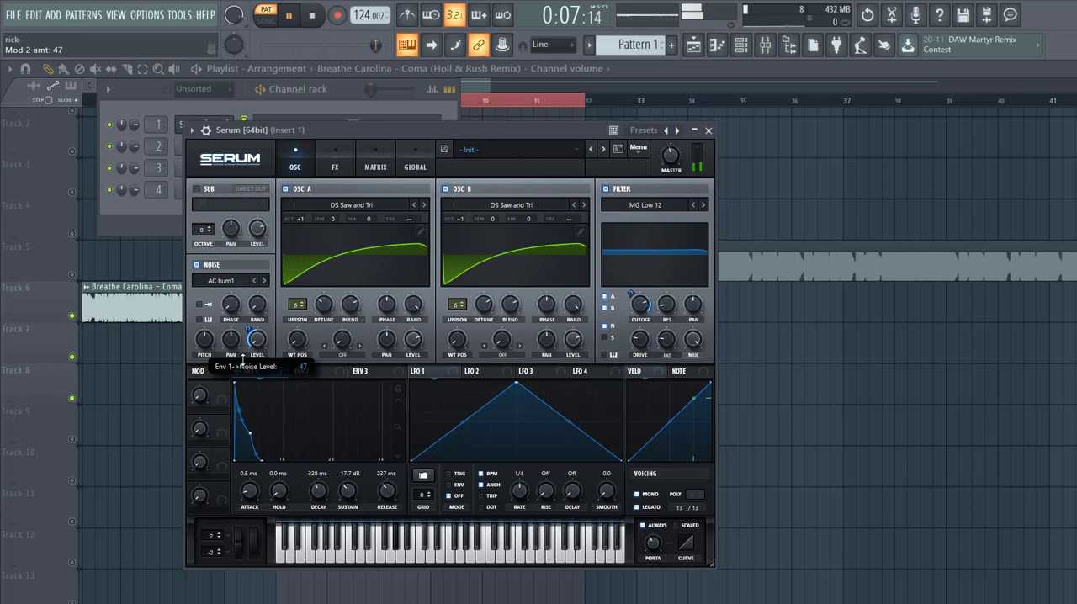
# Set ENV 2 sustain to 0% and check its pitch routings in the Matrix
pyautogui.click(310, 371)
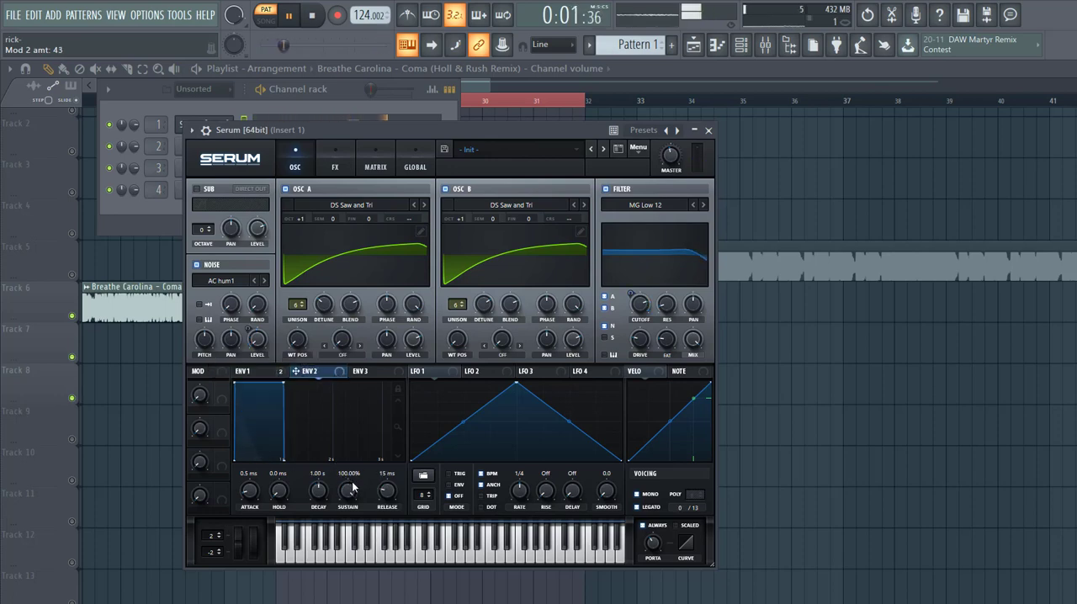
pyautogui.moveTo(318, 492); pyautogui.dragTo(318, 481)
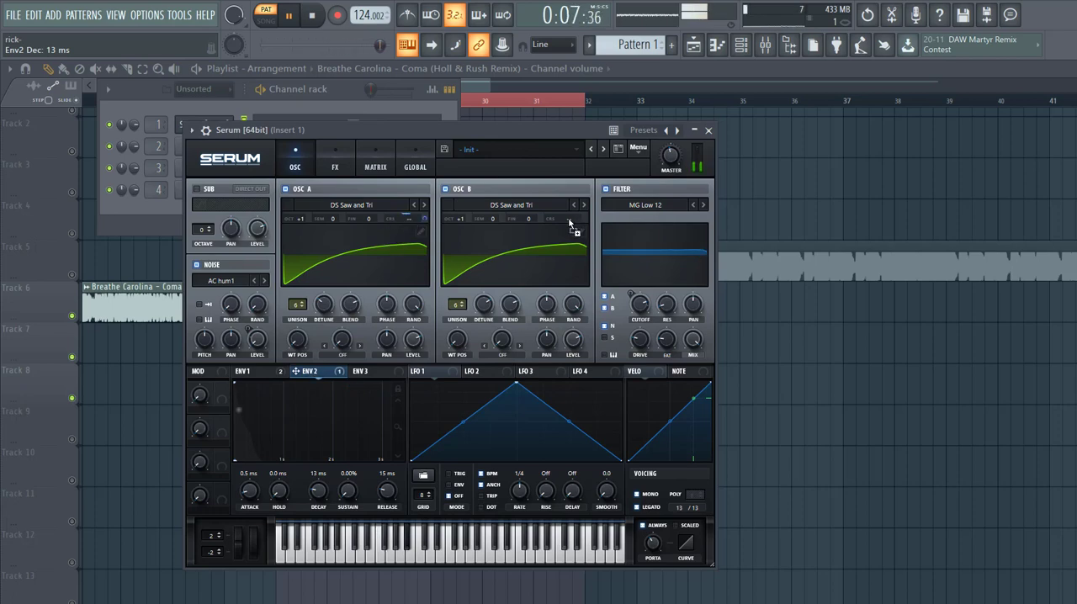
pyautogui.click(376, 166)
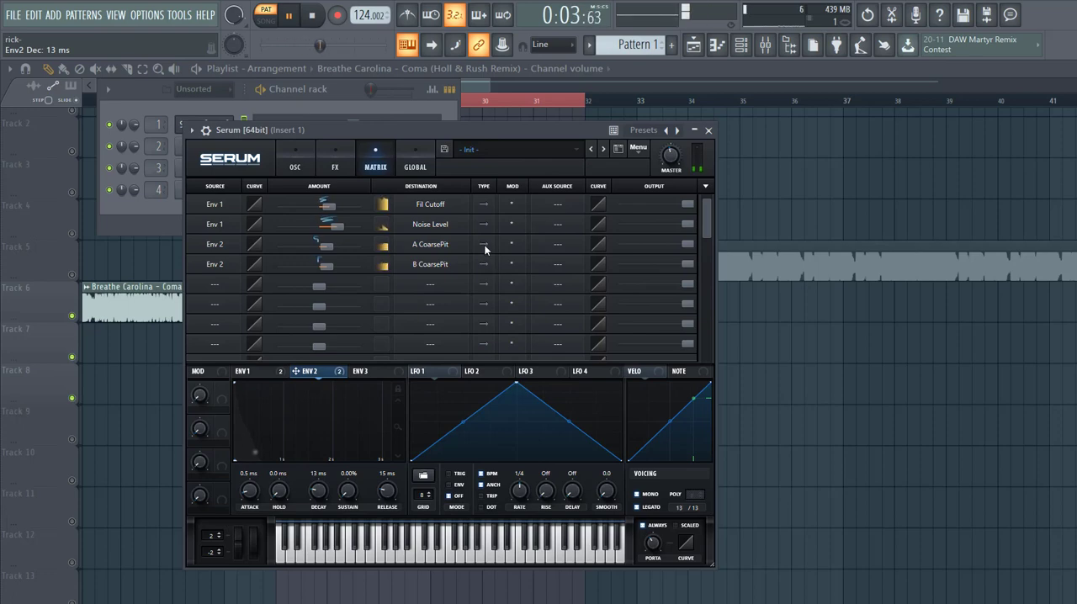
pyautogui.click(295, 160)
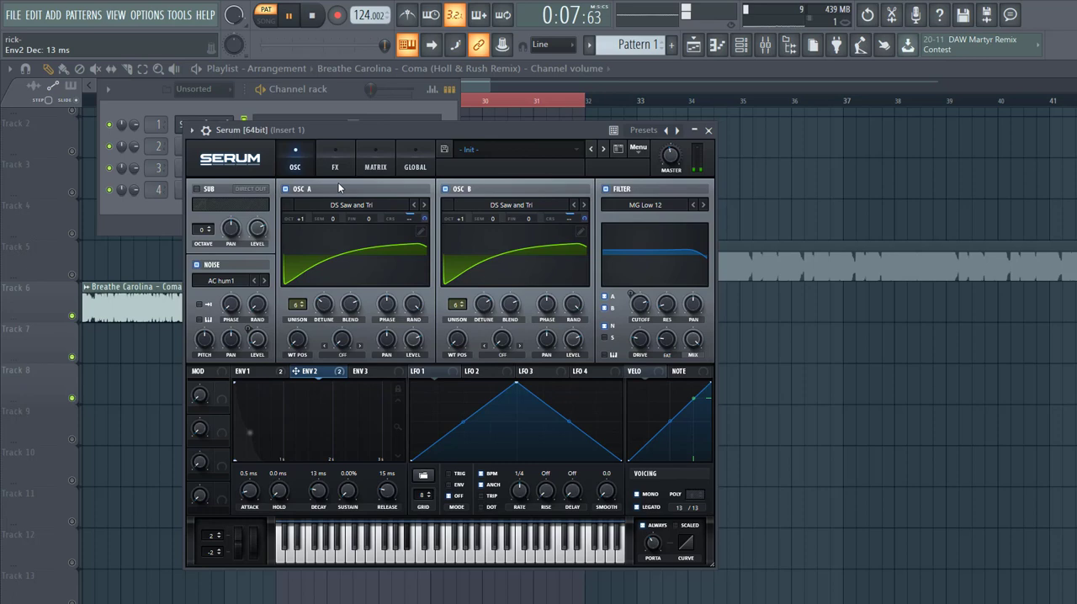
pyautogui.click(335, 166)
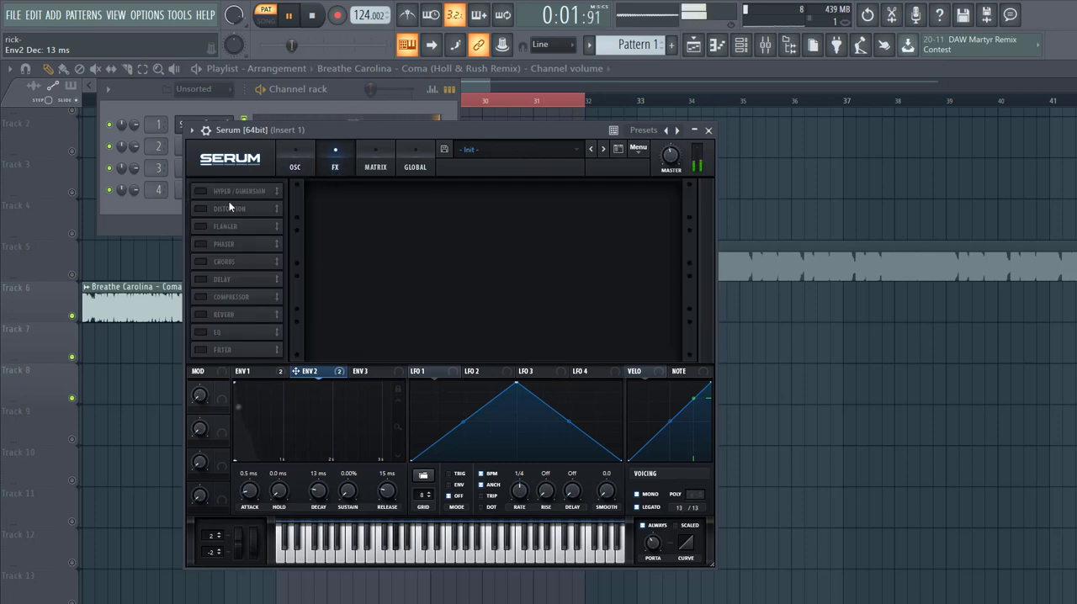
# Enable Hyper/Dimension with dimension size around 14%, then add the Compressor
pyautogui.click(201, 191)
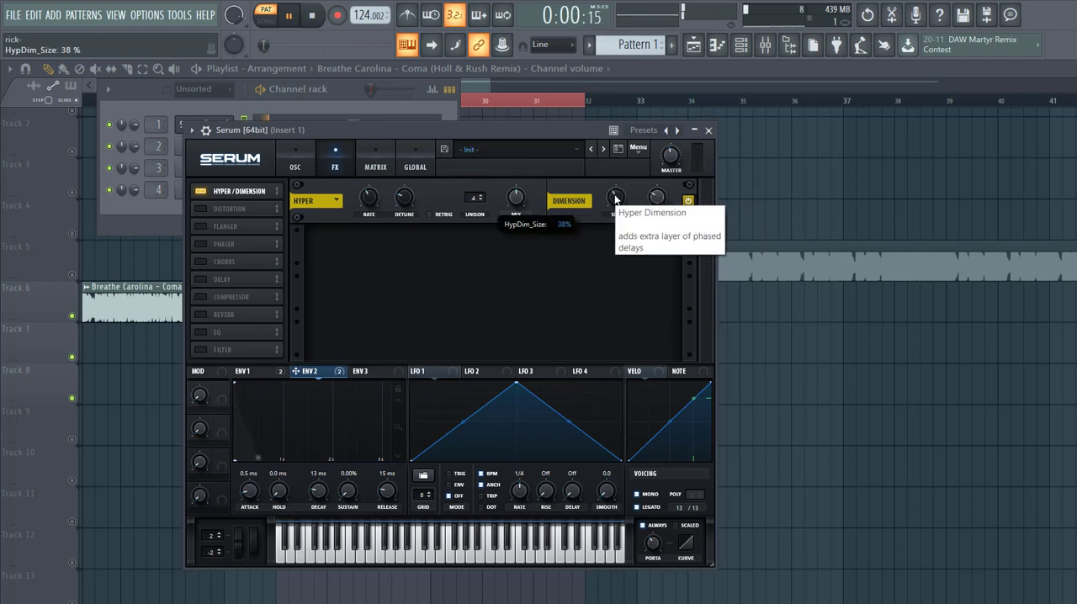
pyautogui.moveTo(614, 197); pyautogui.dragTo(615, 210)
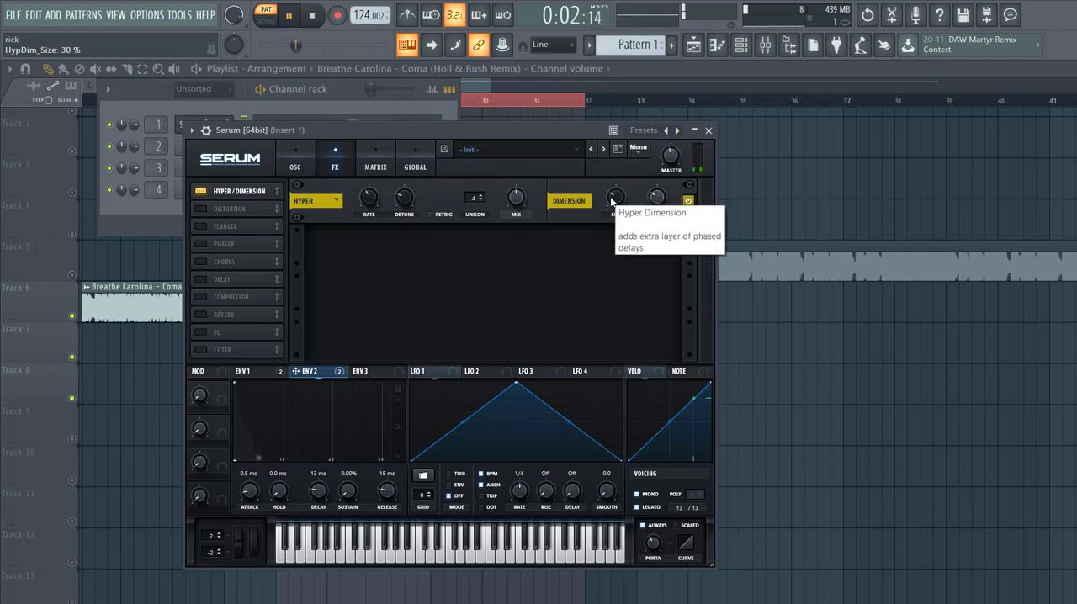
pyautogui.moveTo(616, 200); pyautogui.dragTo(615, 211)
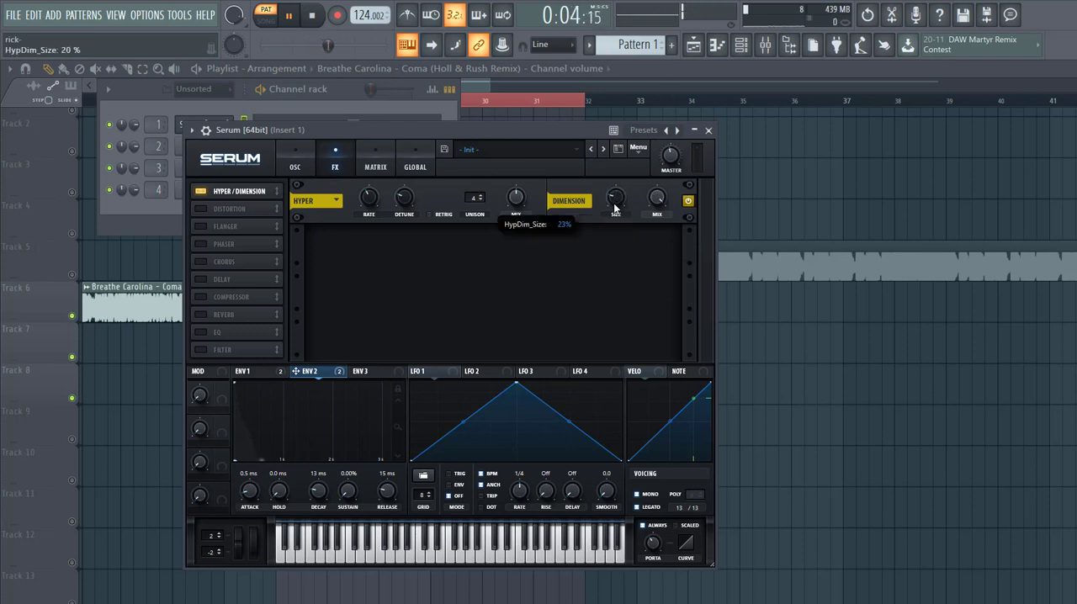
pyautogui.moveTo(615, 200); pyautogui.dragTo(614, 210)
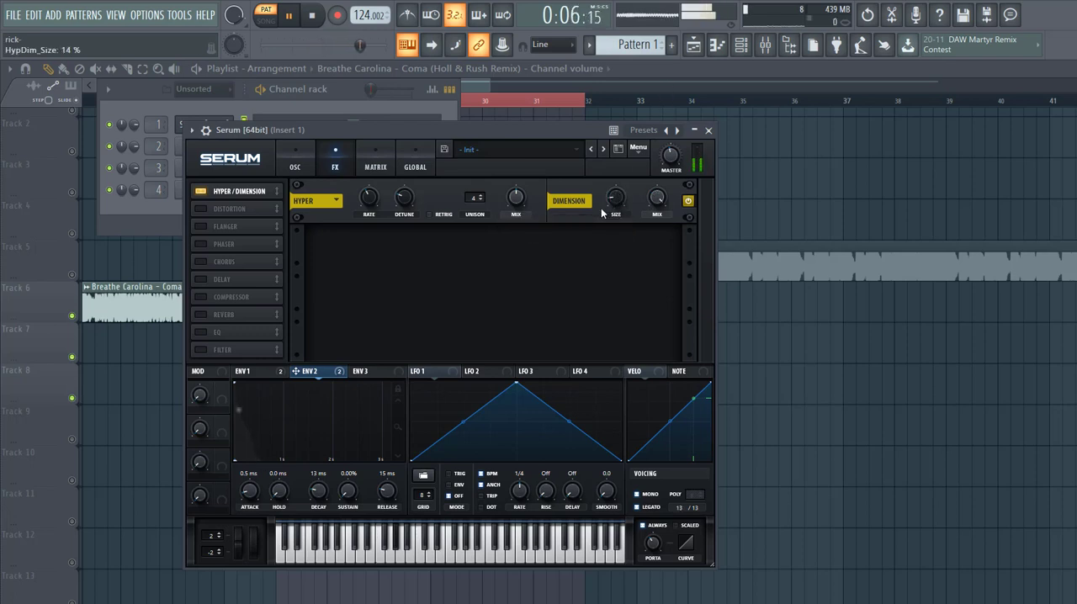
pyautogui.click(201, 253)
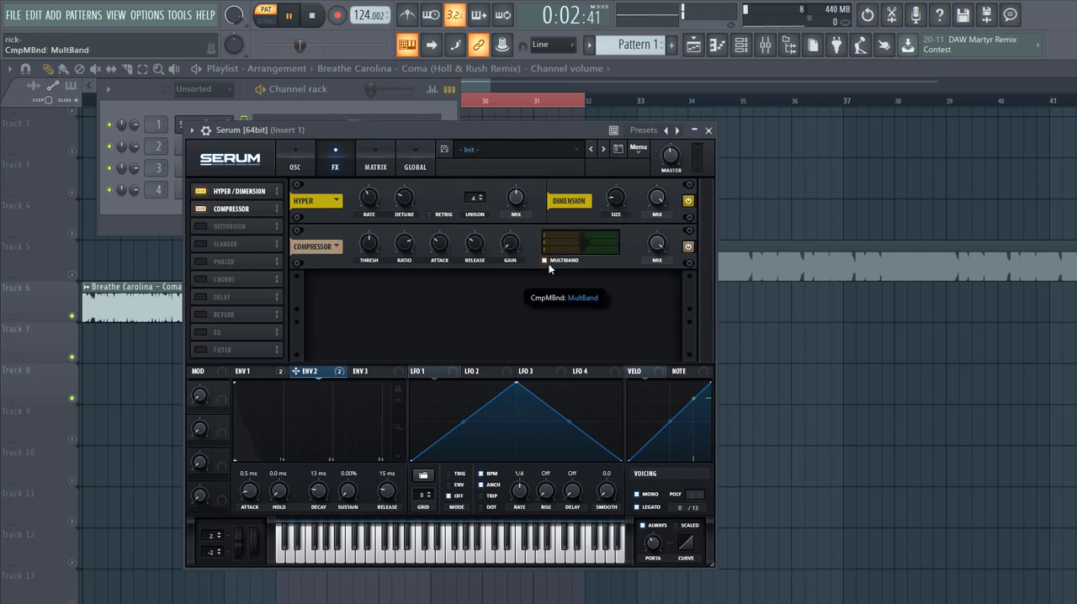
pyautogui.moveTo(509, 246)
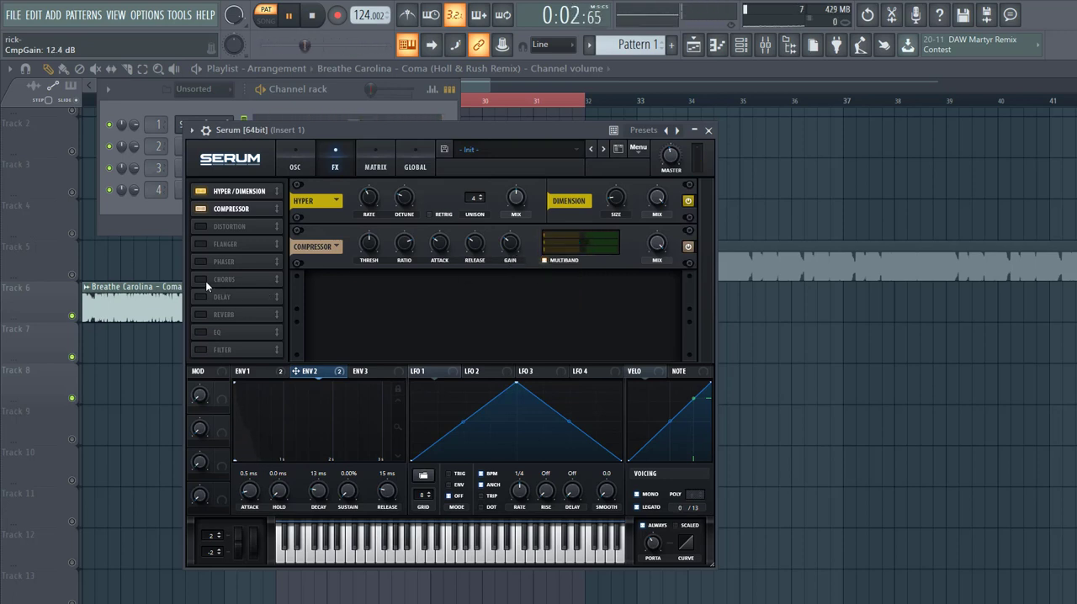
# Turn on Chorus with a 30% mix and add the EQ effect
pyautogui.click(201, 279)
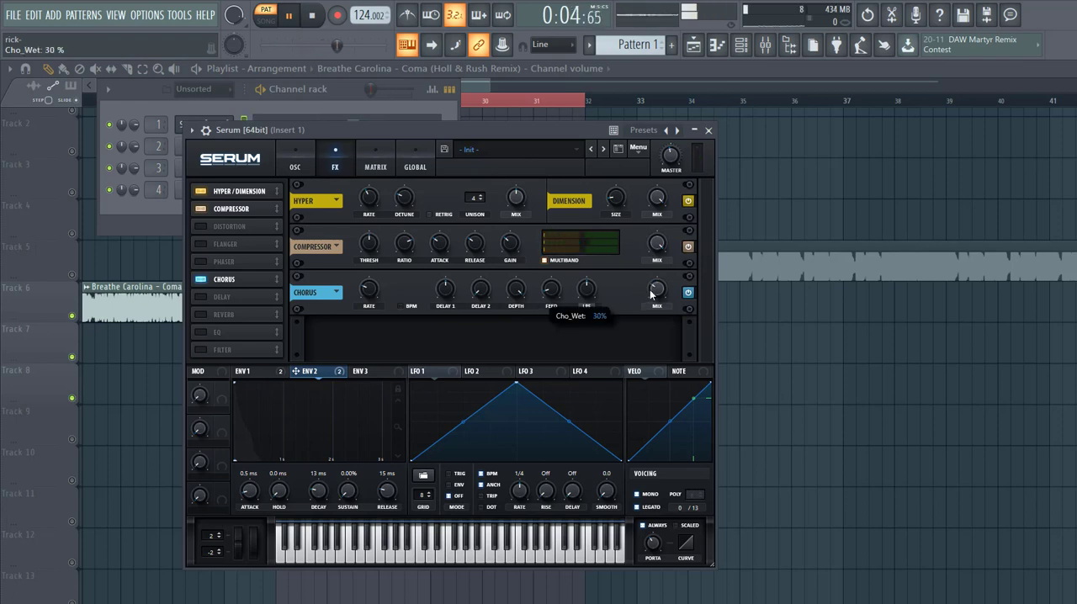
pyautogui.moveTo(657, 291); pyautogui.dragTo(656, 303)
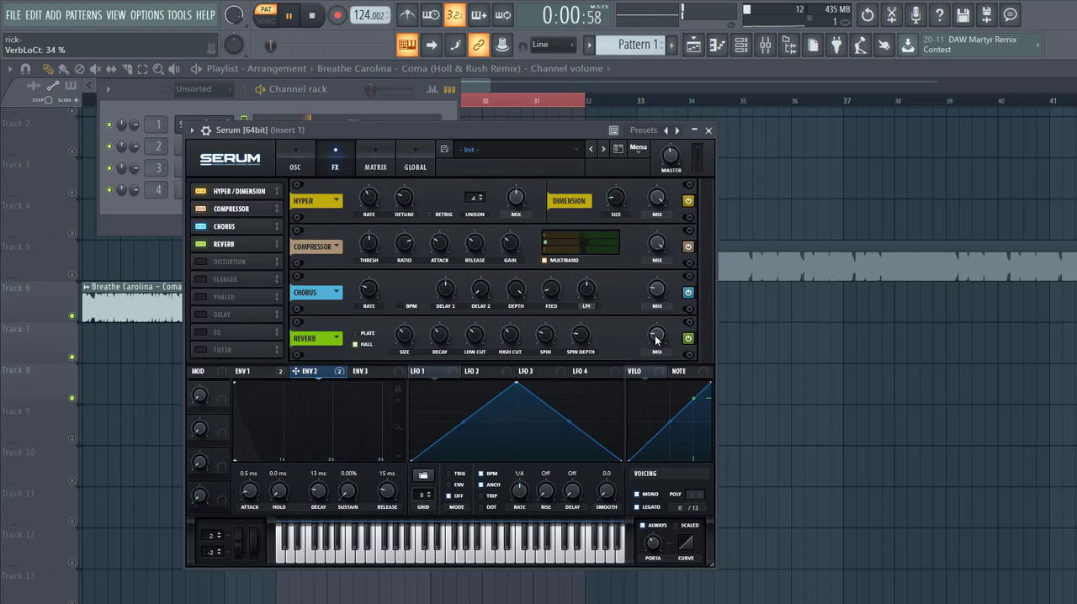
pyautogui.click(201, 332)
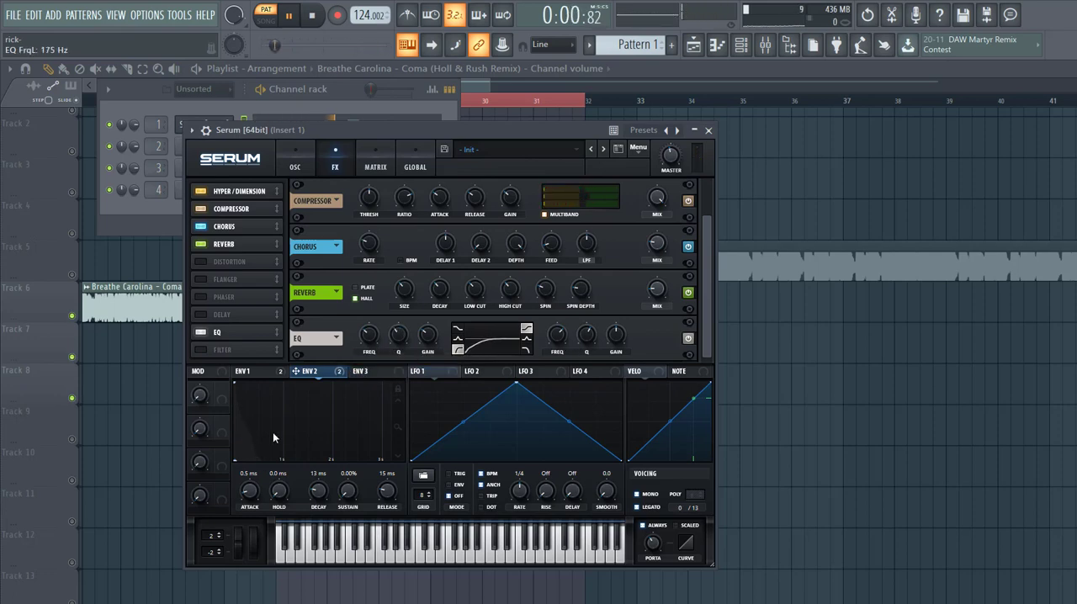
# Confirm the ENV 1 to EQ high-gain routing in the Matrix, then pause playback
pyautogui.click(251, 372)
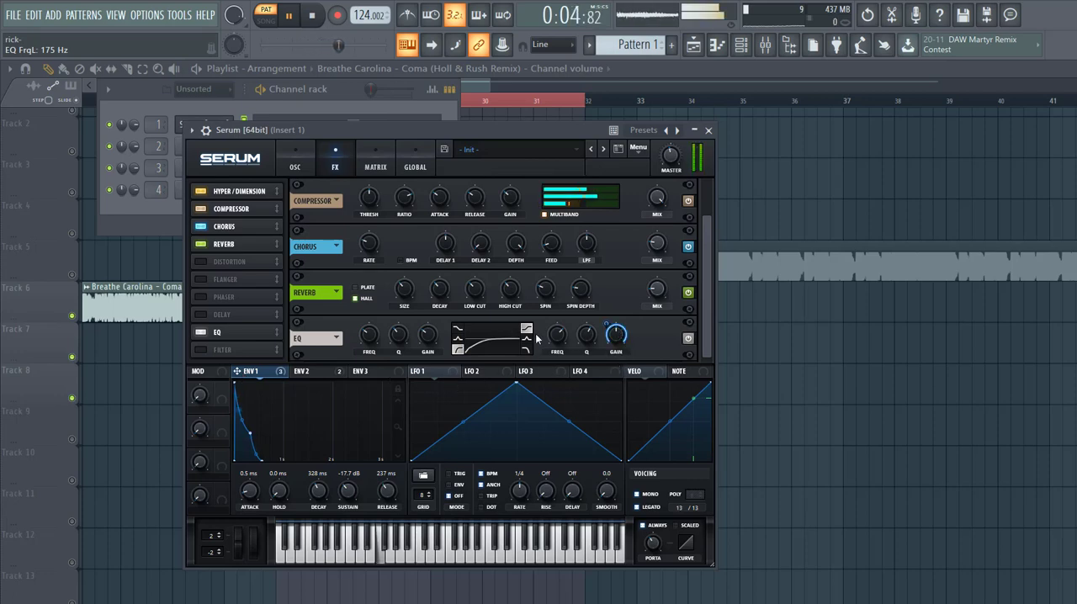
pyautogui.click(375, 150)
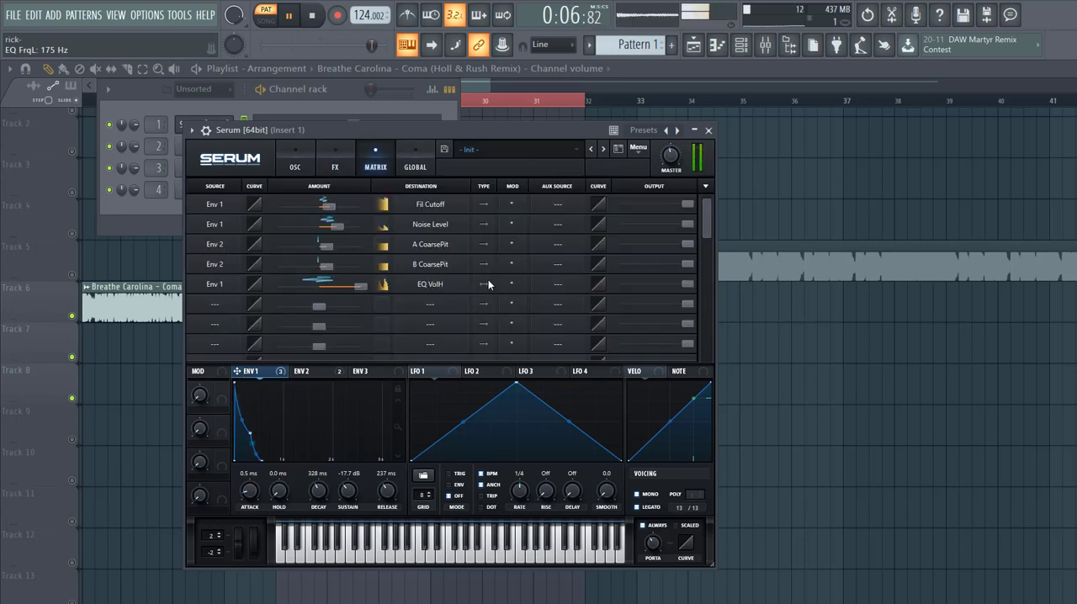
pyautogui.click(335, 166)
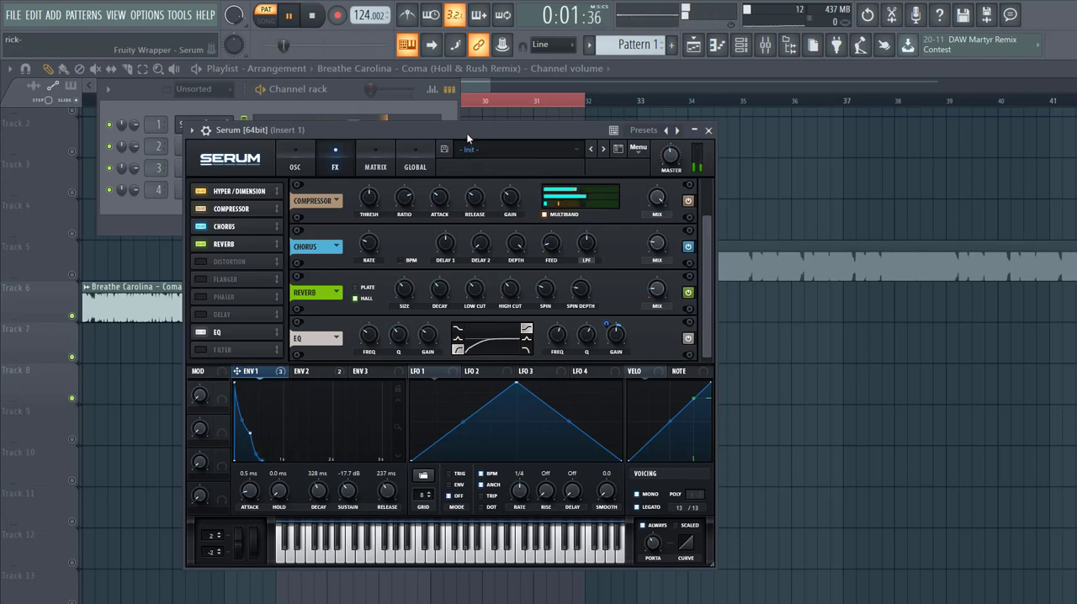
pyautogui.click(288, 15)
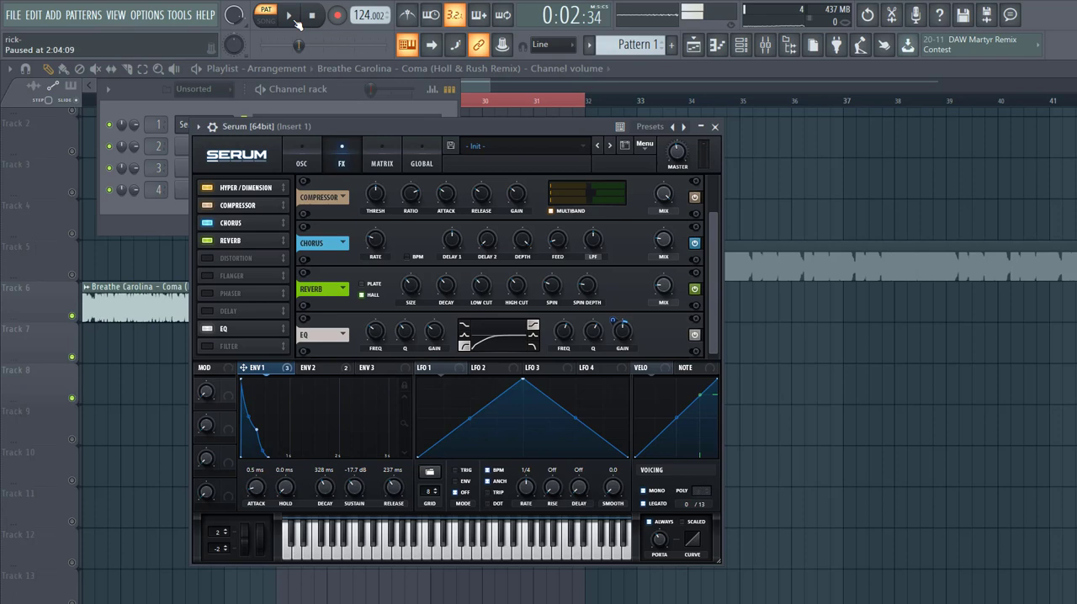